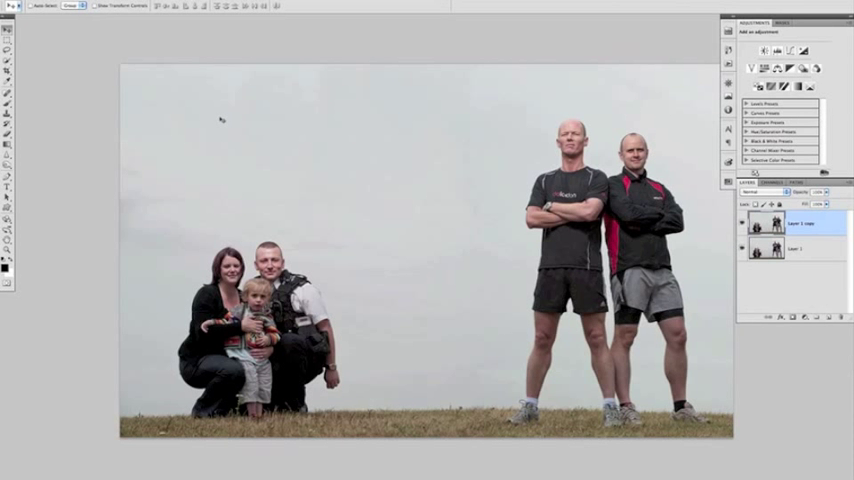
pyautogui.moveTo(420, 140)
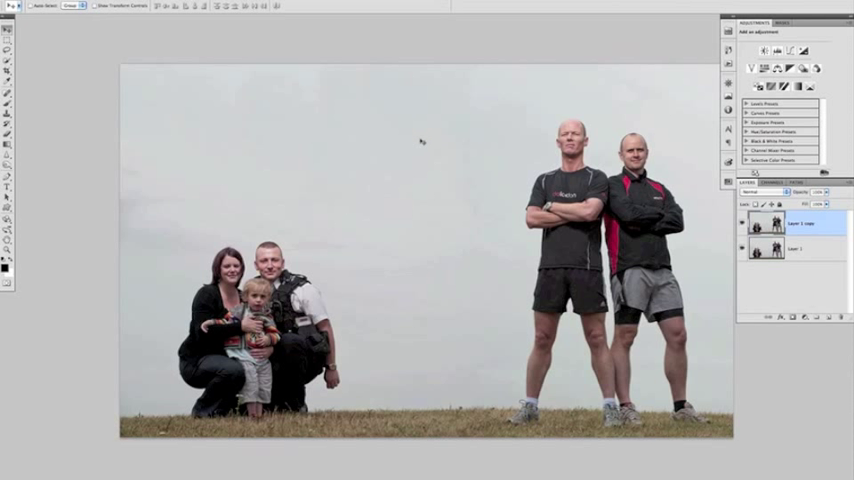
pyautogui.moveTo(472, 174)
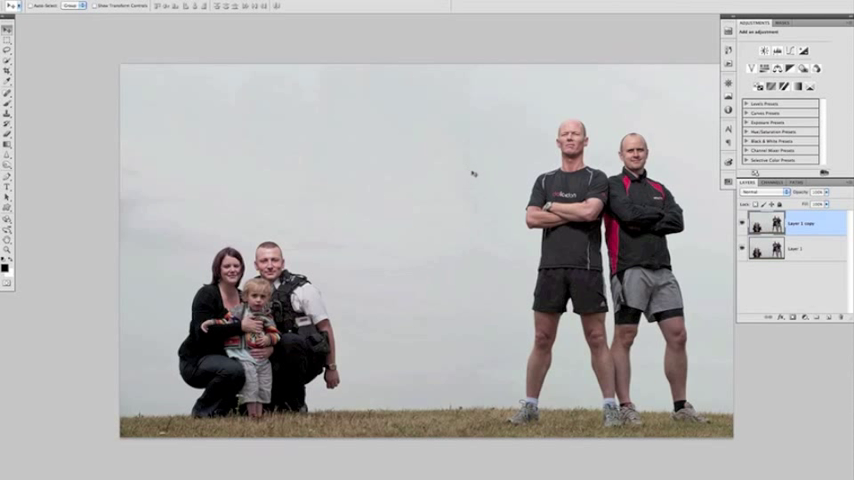
pyautogui.moveTo(458, 162)
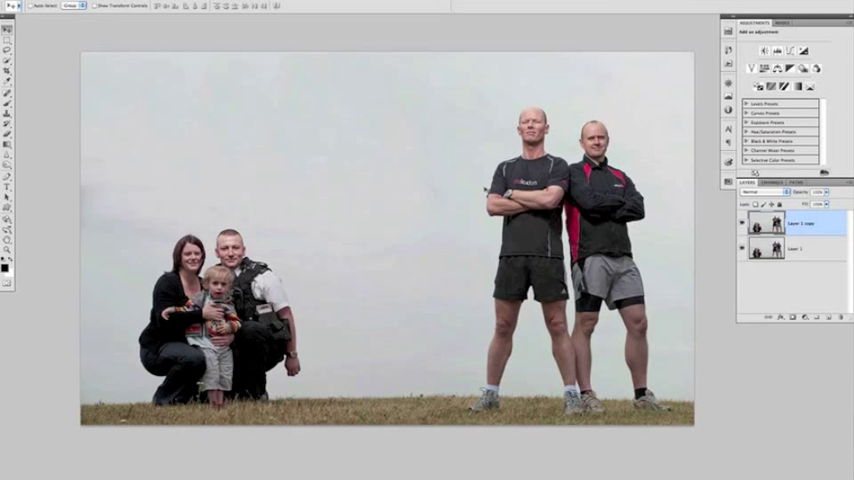
pyautogui.moveTo(226, 196)
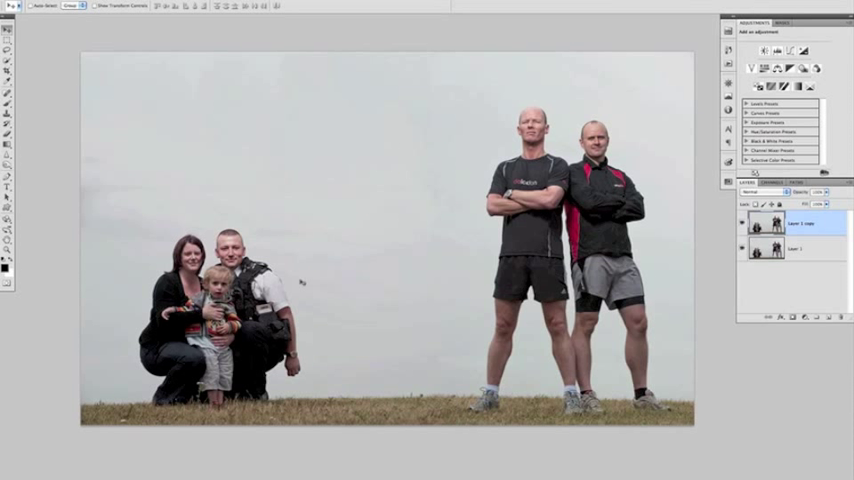
pyautogui.moveTo(262, 172)
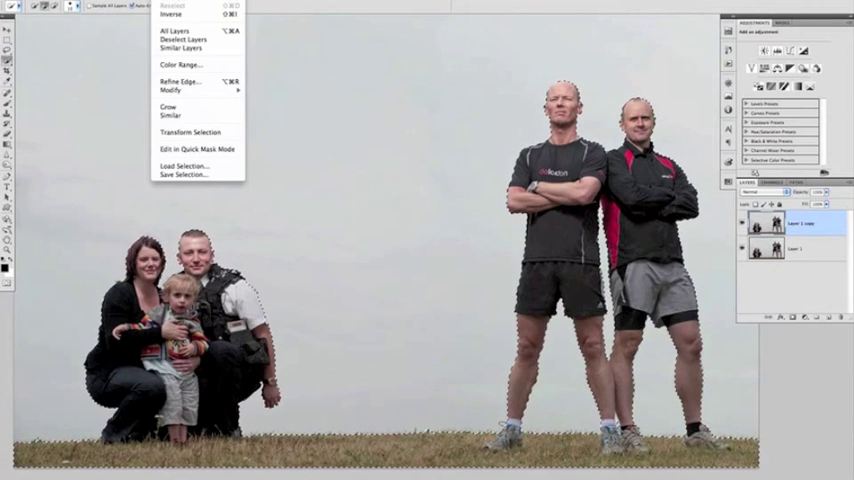
# - Save the current sky-versus-people selection as a channel named 'outline', then deselect
pyautogui.click(184, 174)
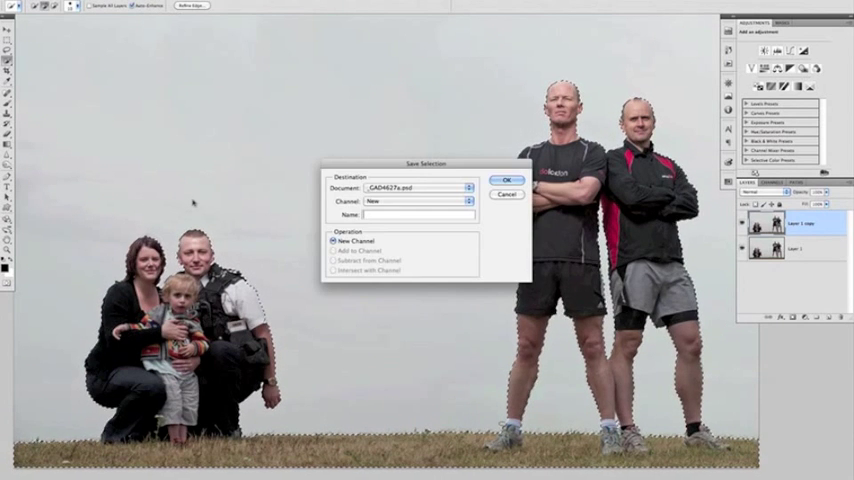
pyautogui.write('outline')
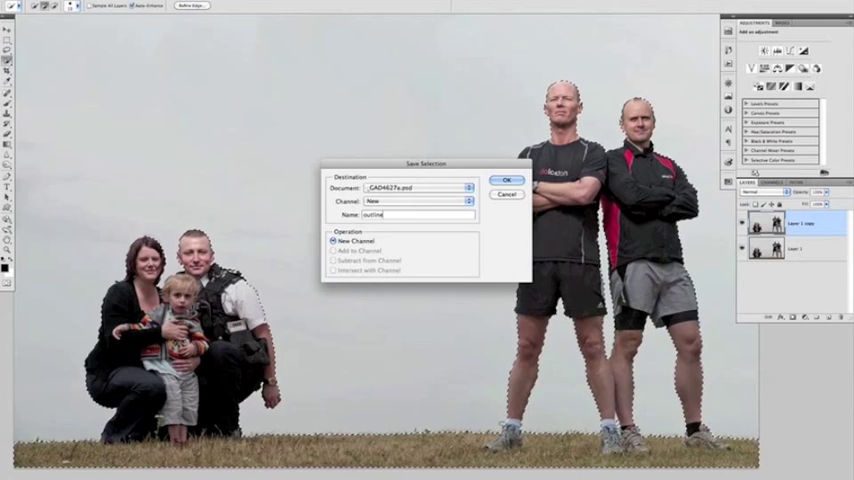
pyautogui.click(508, 180)
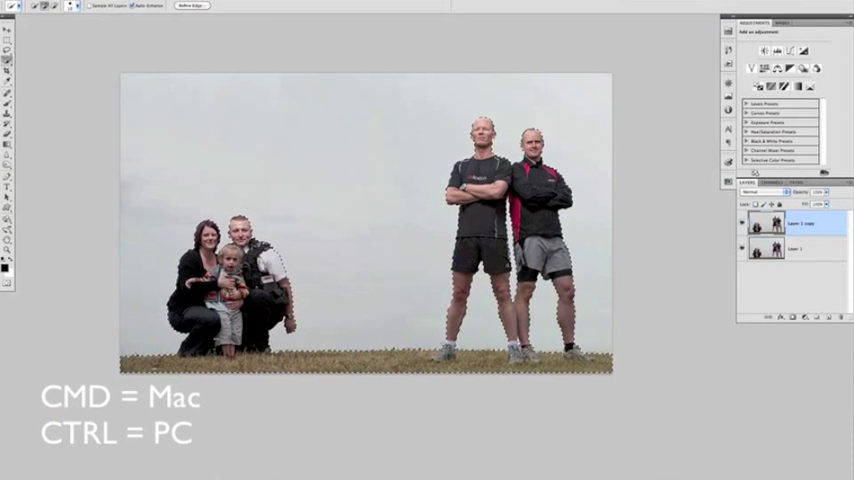
pyautogui.click(176, 6)
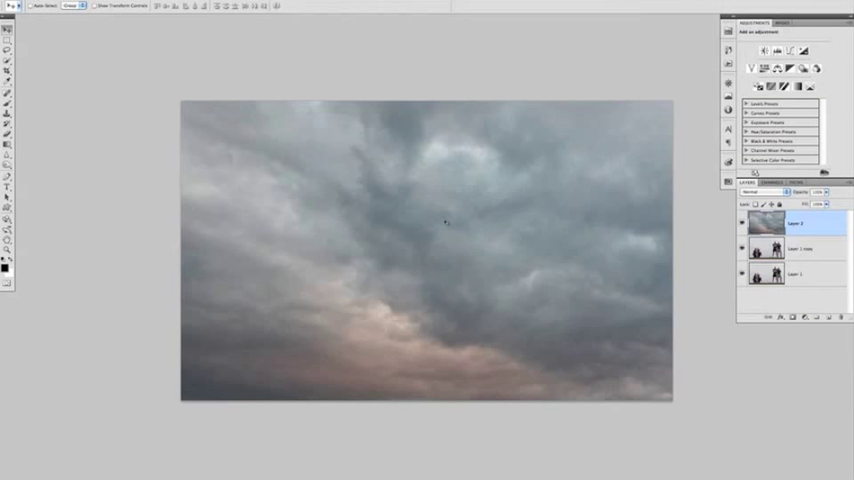
pyautogui.moveTo(192, 194)
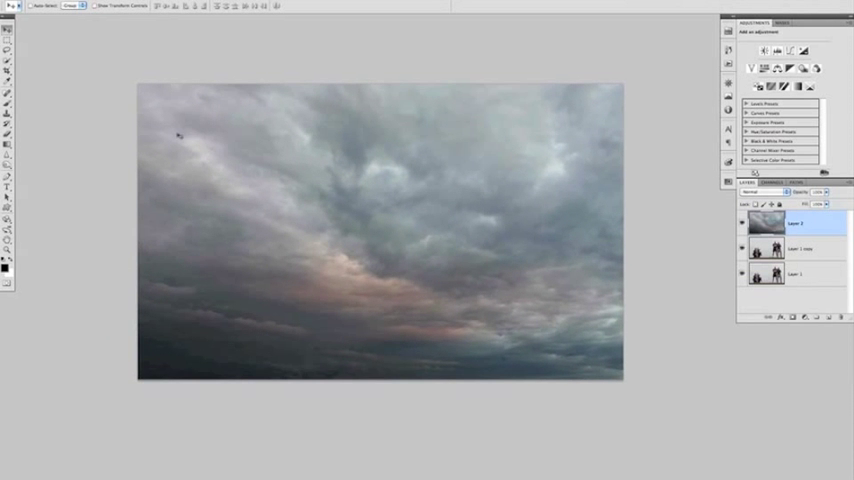
# - Load the stored 'outline' selection over the stormy sky layer
pyautogui.click(190, 4)
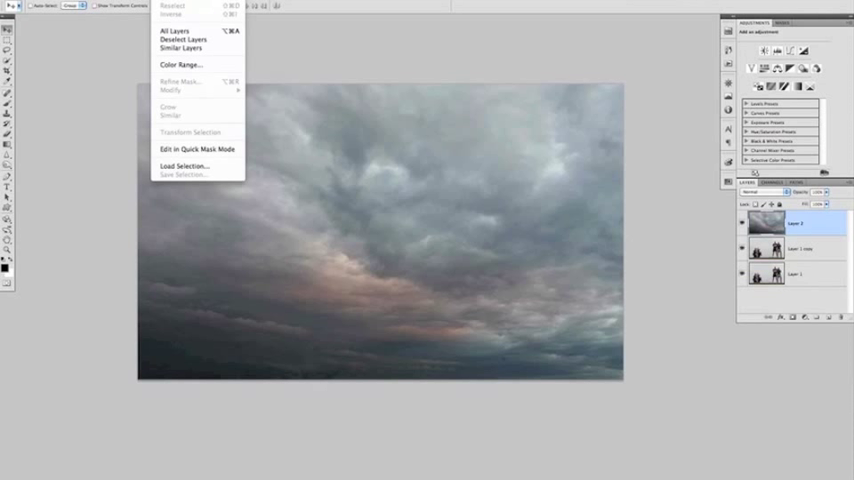
pyautogui.click(184, 166)
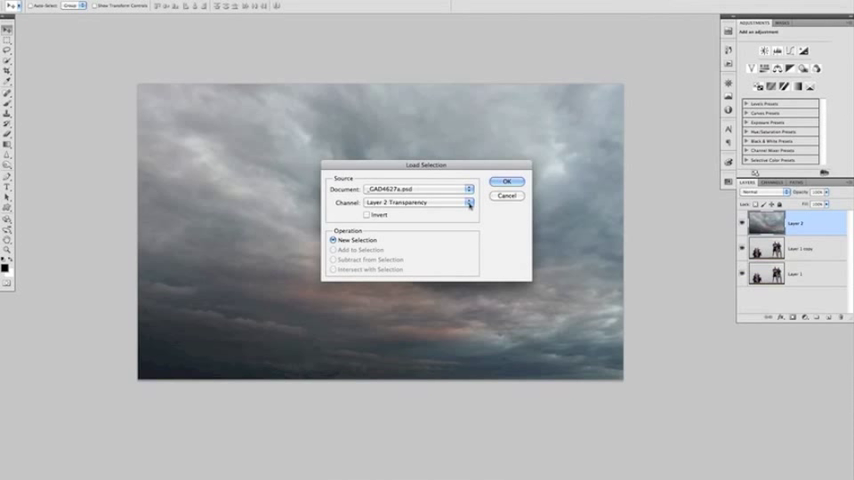
pyautogui.click(468, 204)
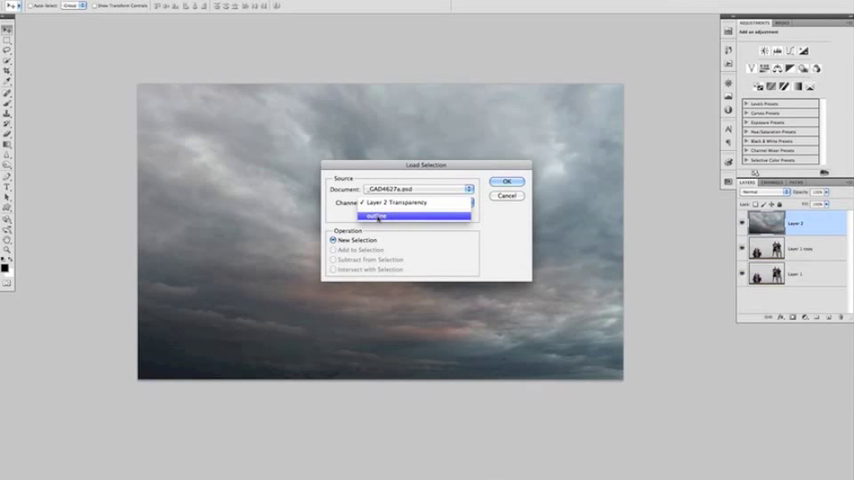
pyautogui.click(508, 180)
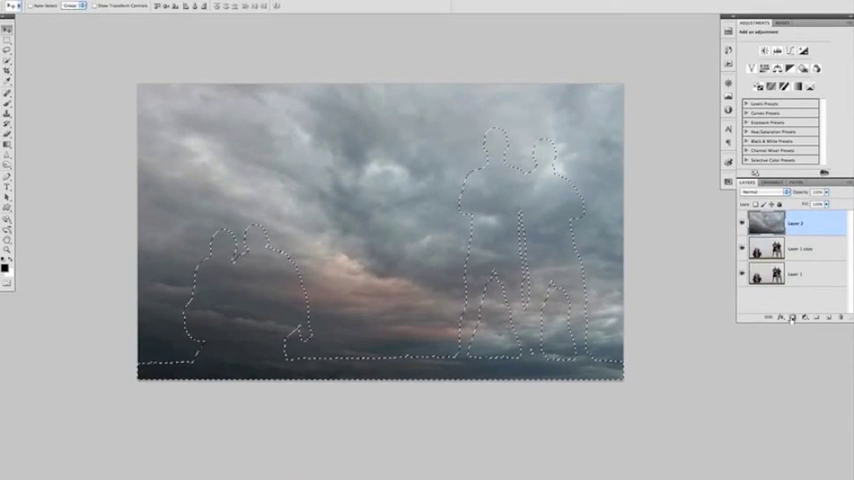
# - Give the sky layer a darkening blend mode so the clouds show behind the people
pyautogui.click(792, 316)
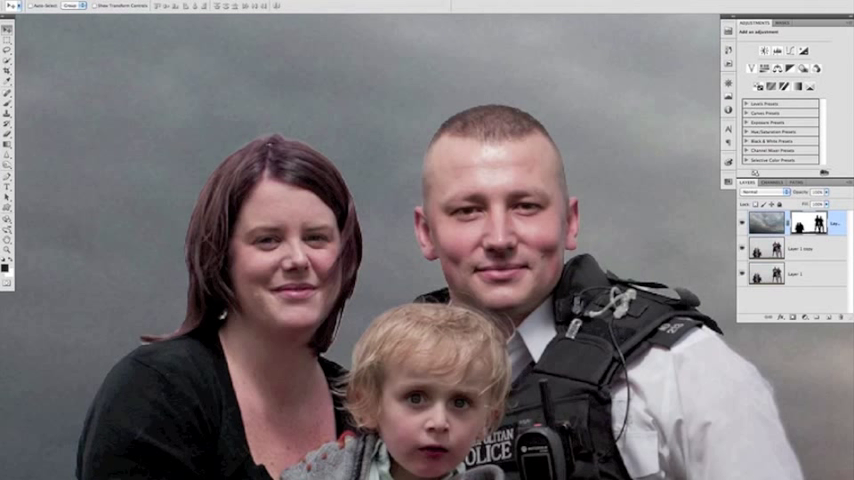
pyautogui.click(758, 192)
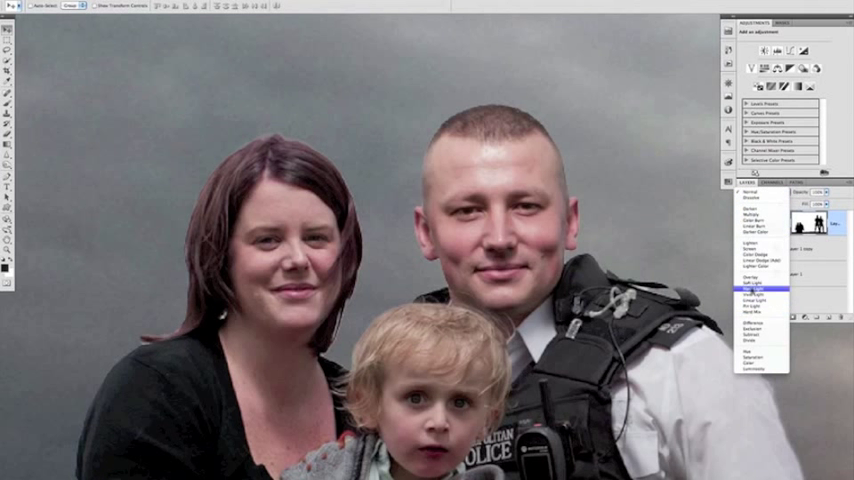
pyautogui.click(756, 296)
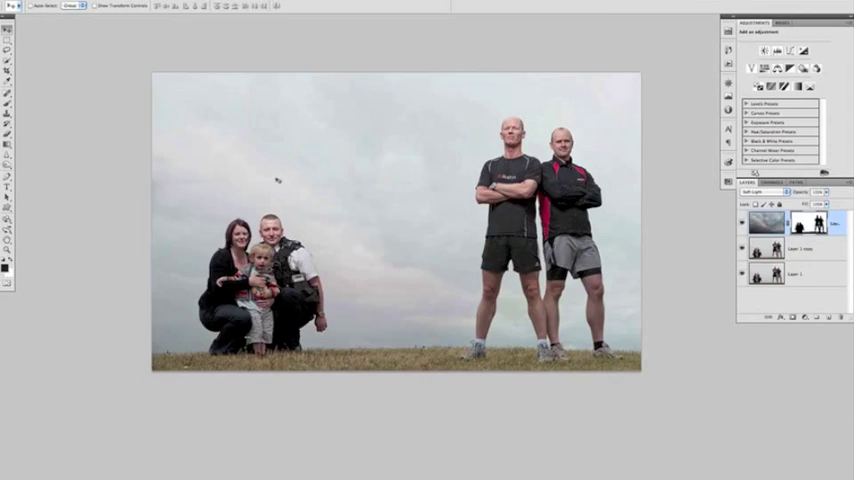
pyautogui.moveTo(464, 244)
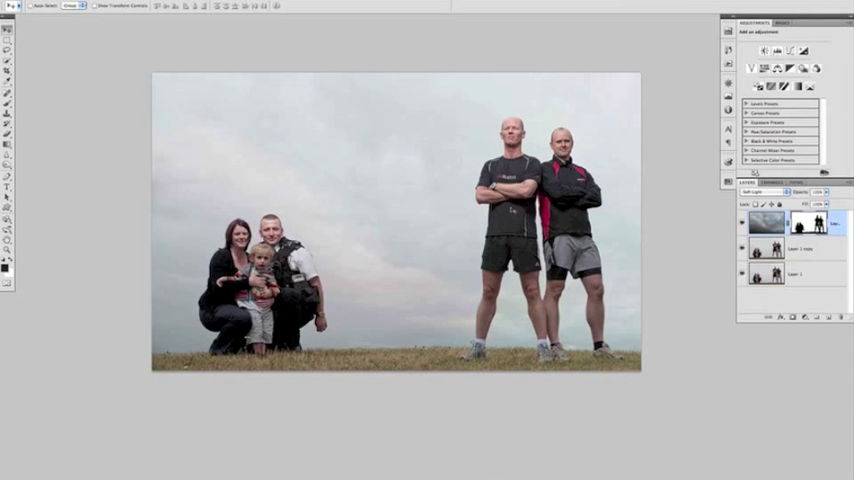
pyautogui.moveTo(704, 188)
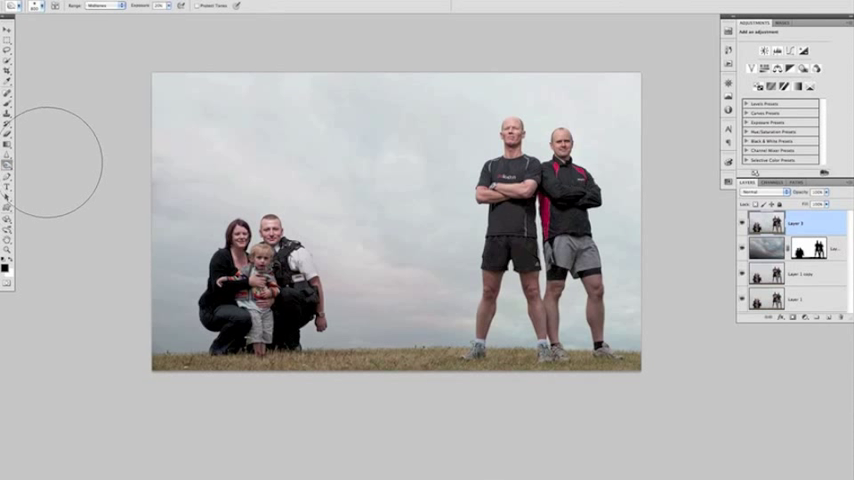
# - Use the Burn tool on the Midtones range to darken the sky around the runners
pyautogui.press('o')
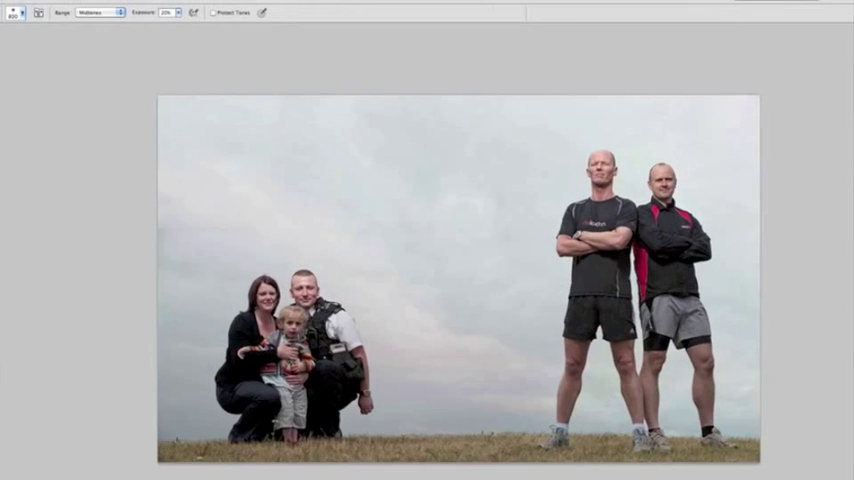
pyautogui.click(118, 12)
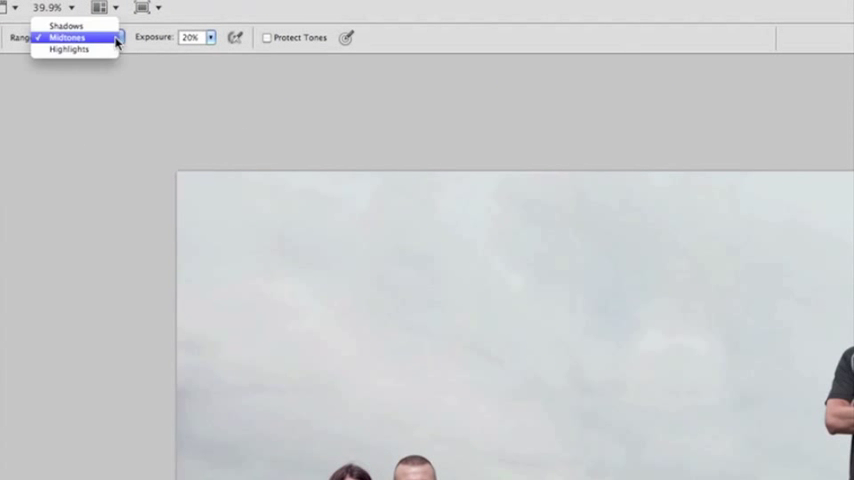
pyautogui.click(68, 36)
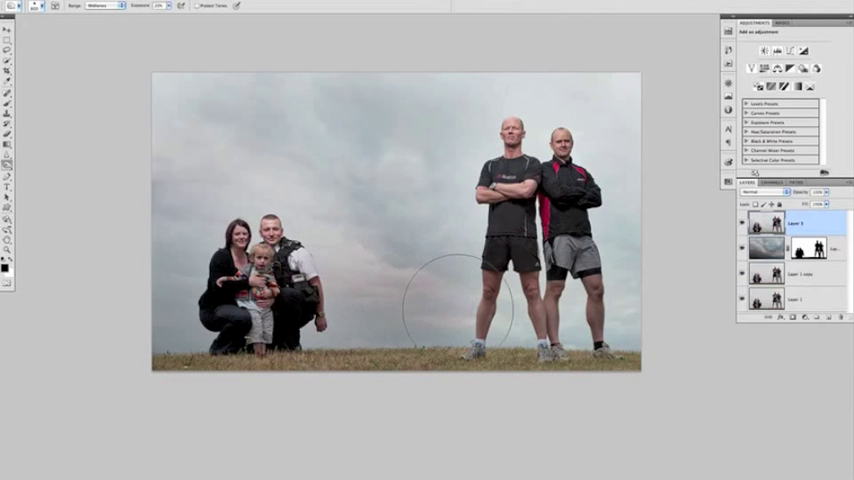
pyautogui.moveTo(150, 310)
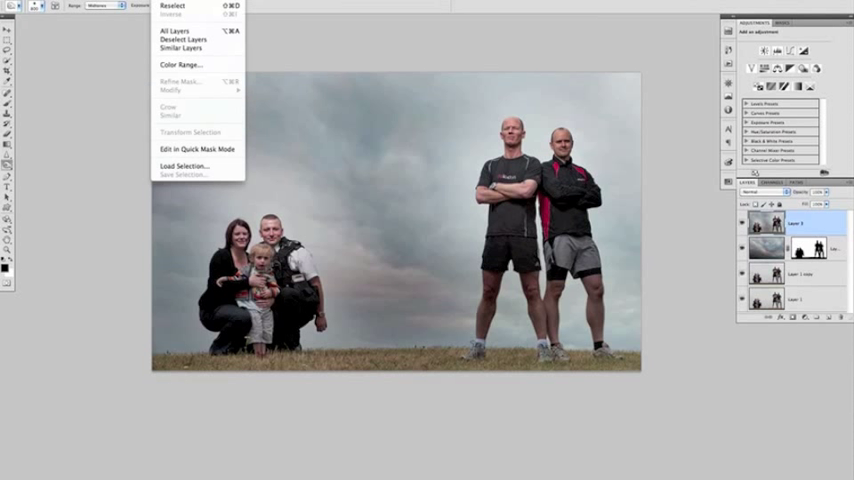
# - Load the cut-out people layer's transparency as the active selection
pyautogui.click(184, 164)
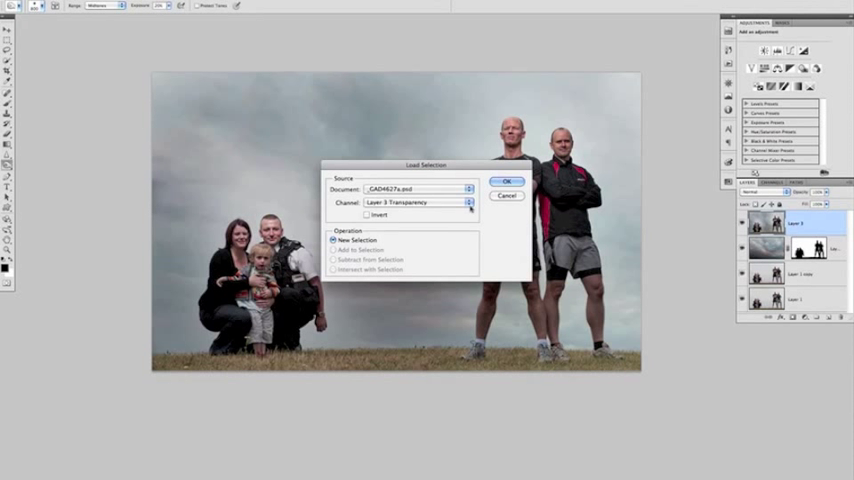
pyautogui.click(468, 202)
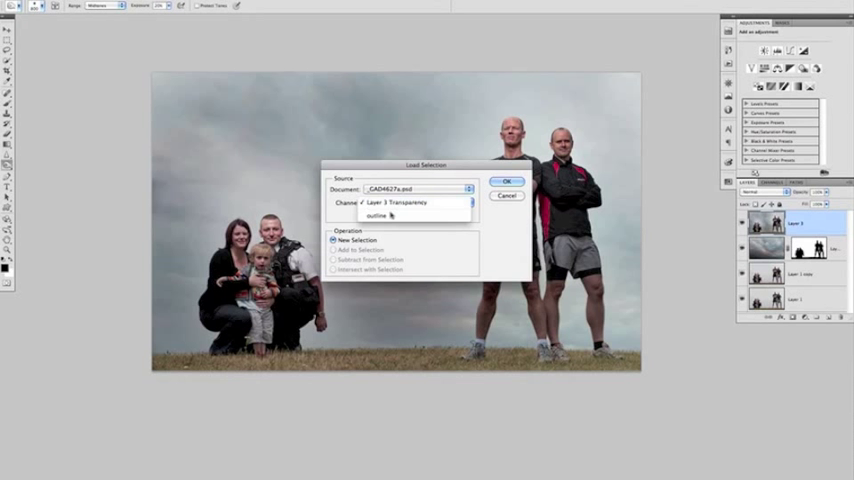
pyautogui.click(508, 180)
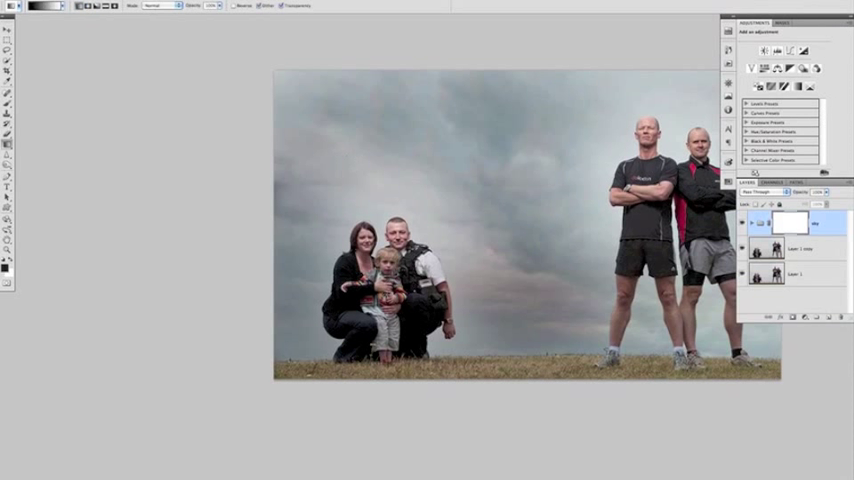
# - Paint dark tones over the sky on its own layer and toggle the top layer to check the grass
pyautogui.press('g')
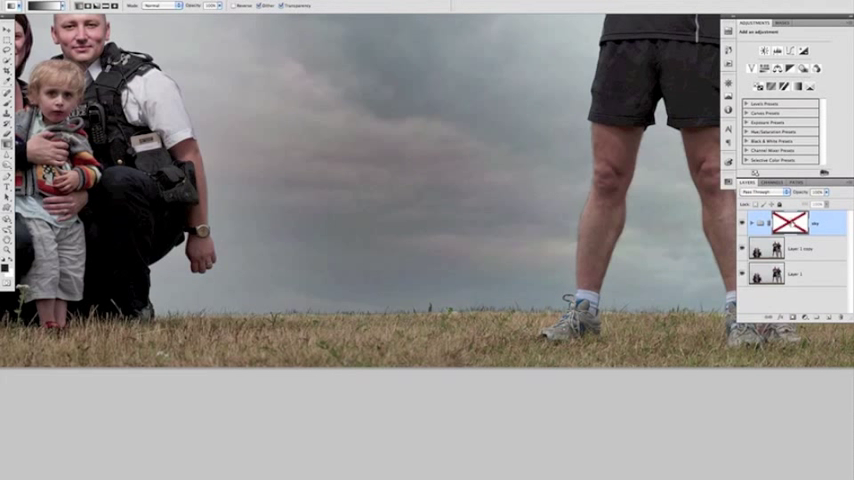
pyautogui.click(788, 222)
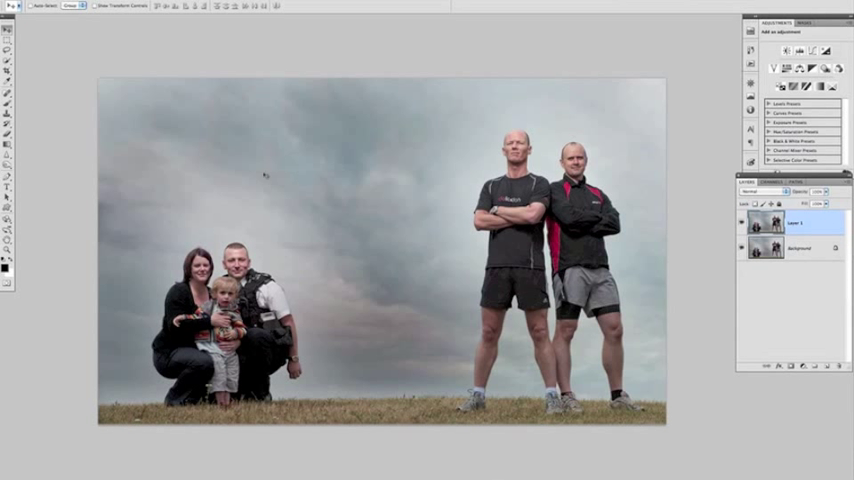
pyautogui.moveTo(48, 104)
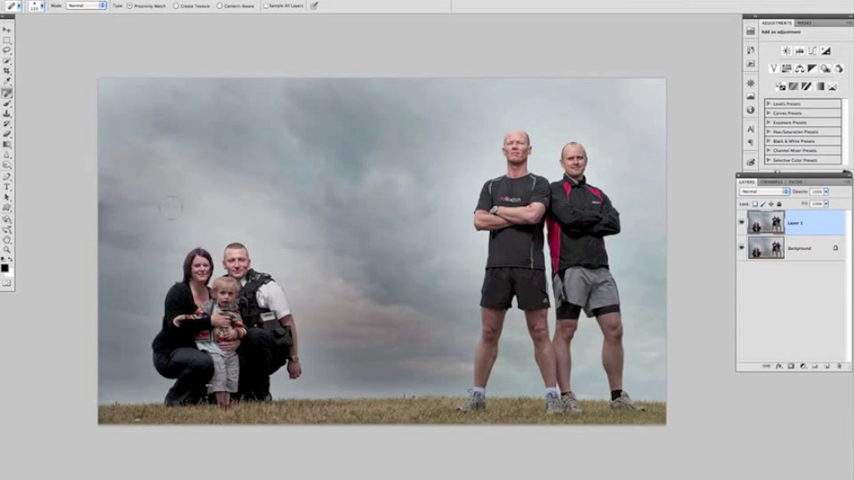
pyautogui.moveTo(376, 208)
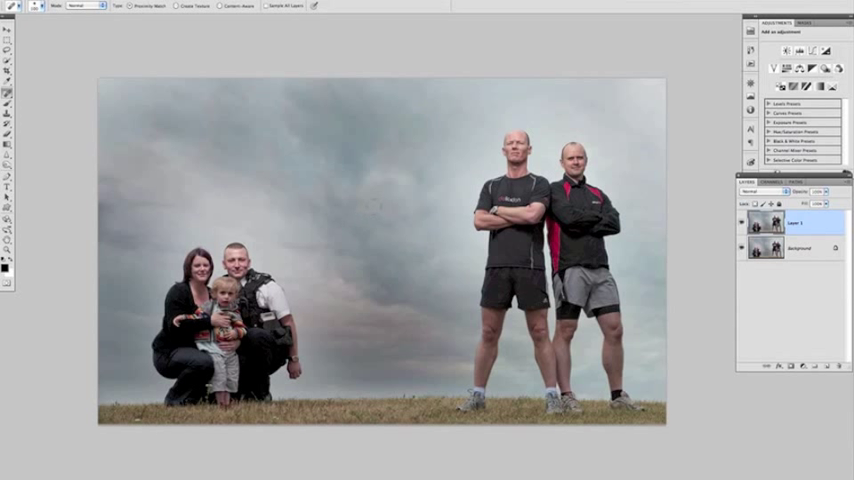